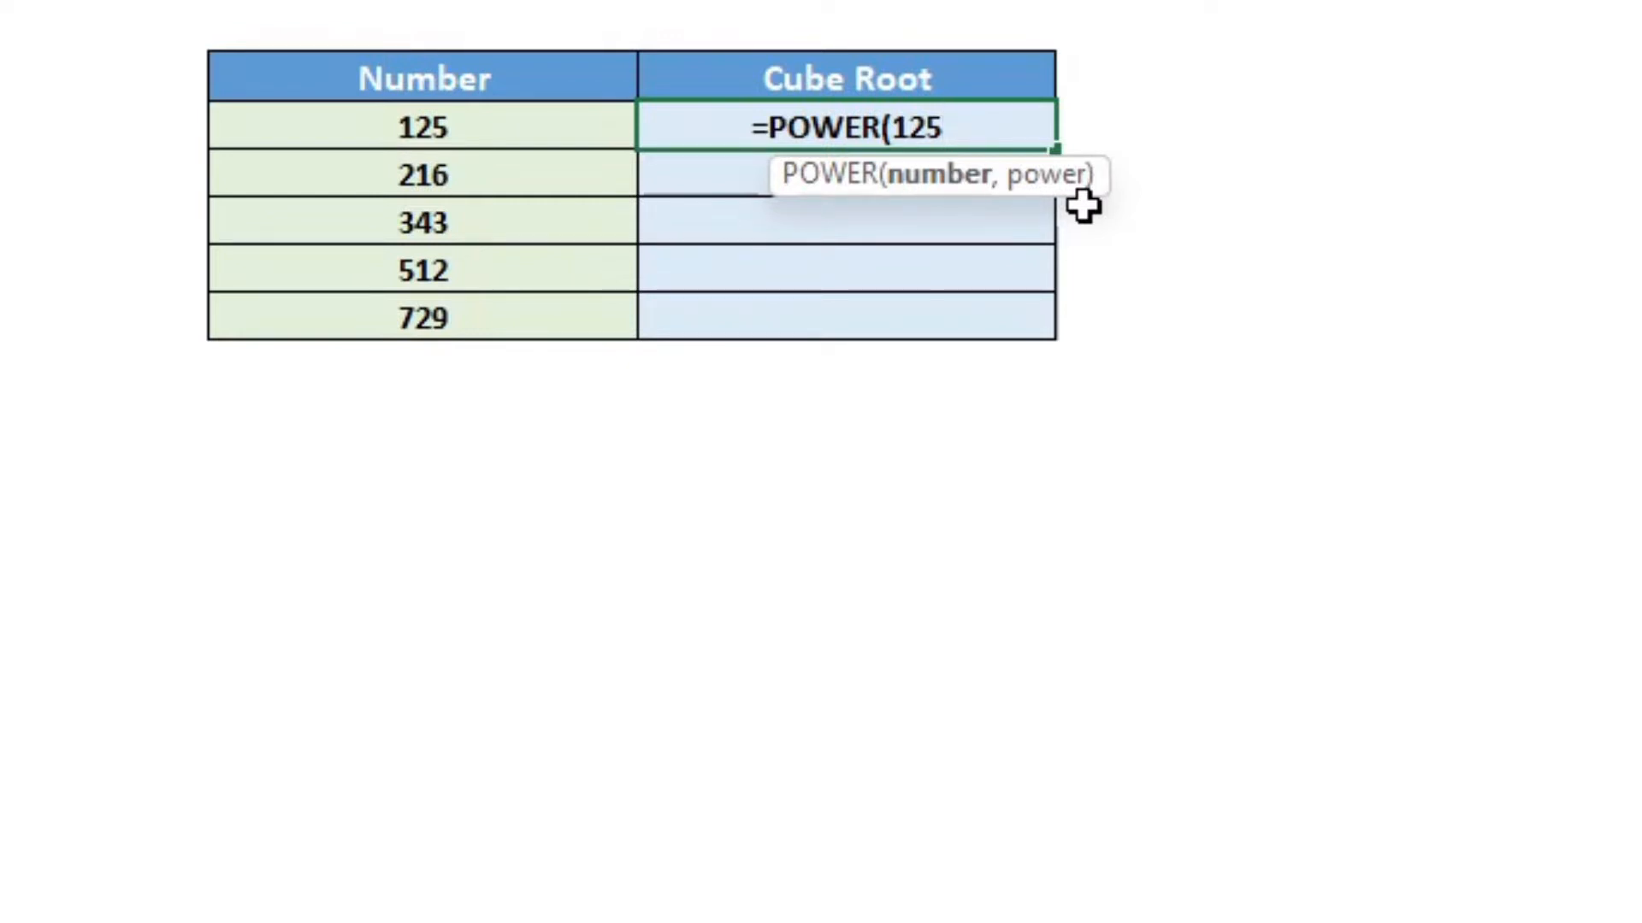
# Step: Enter =POWER(125,1/3) beside 125 so the Cube Root shows 5
pyautogui.write(',')
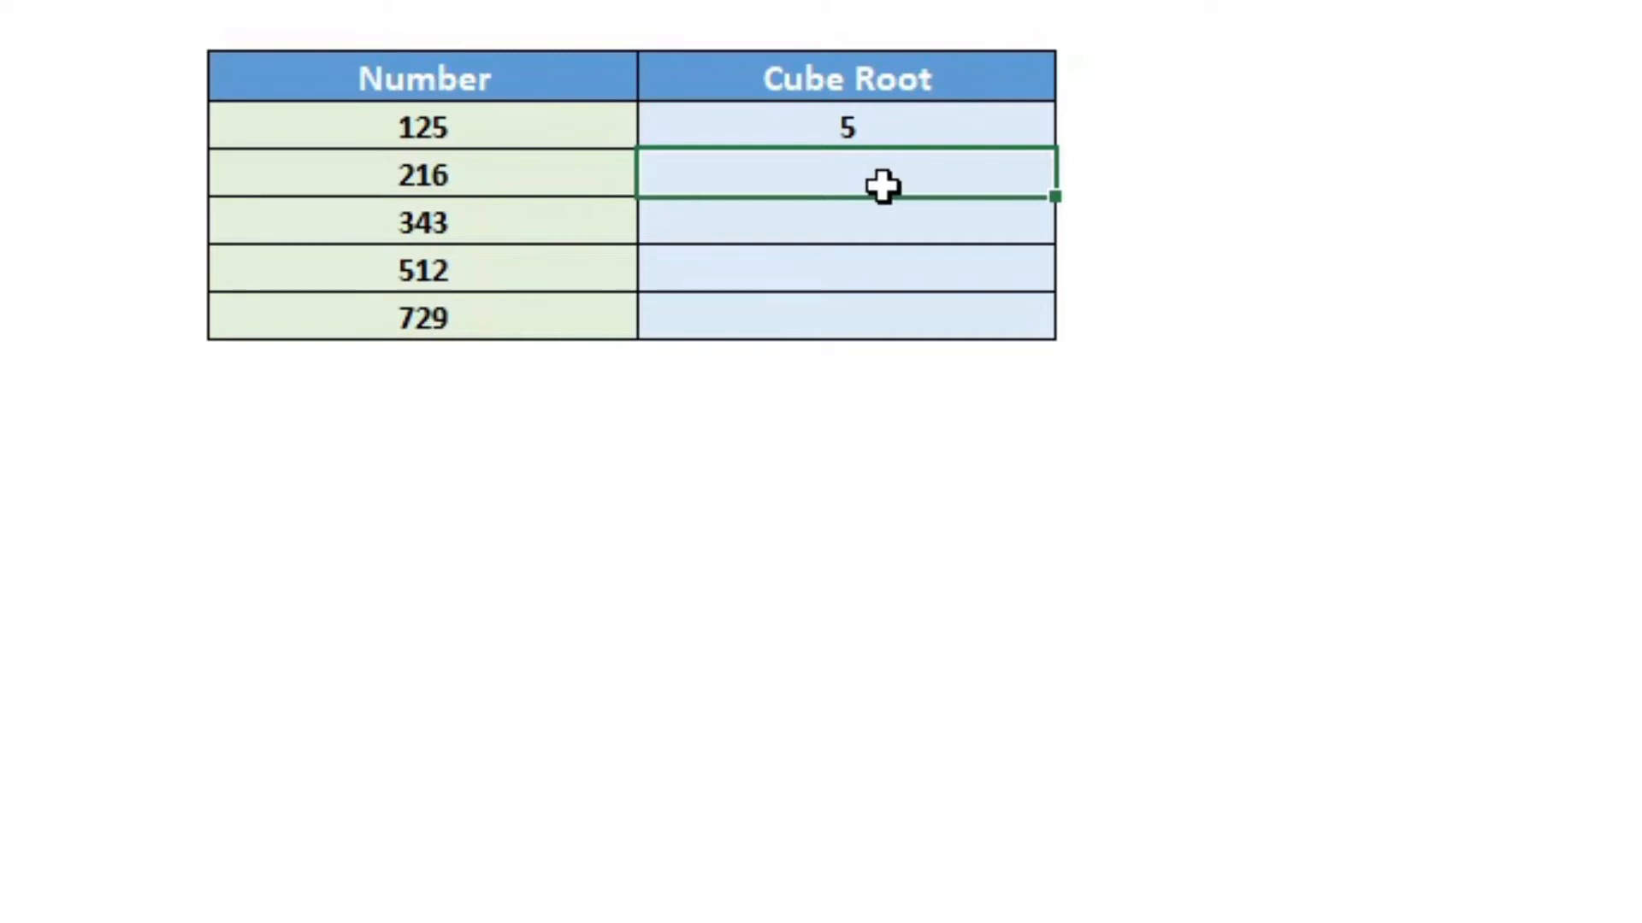
# Step: Enter a POWER formula on cell C5 (216) with exponent 1/3, showing 6
pyautogui.write('=p')
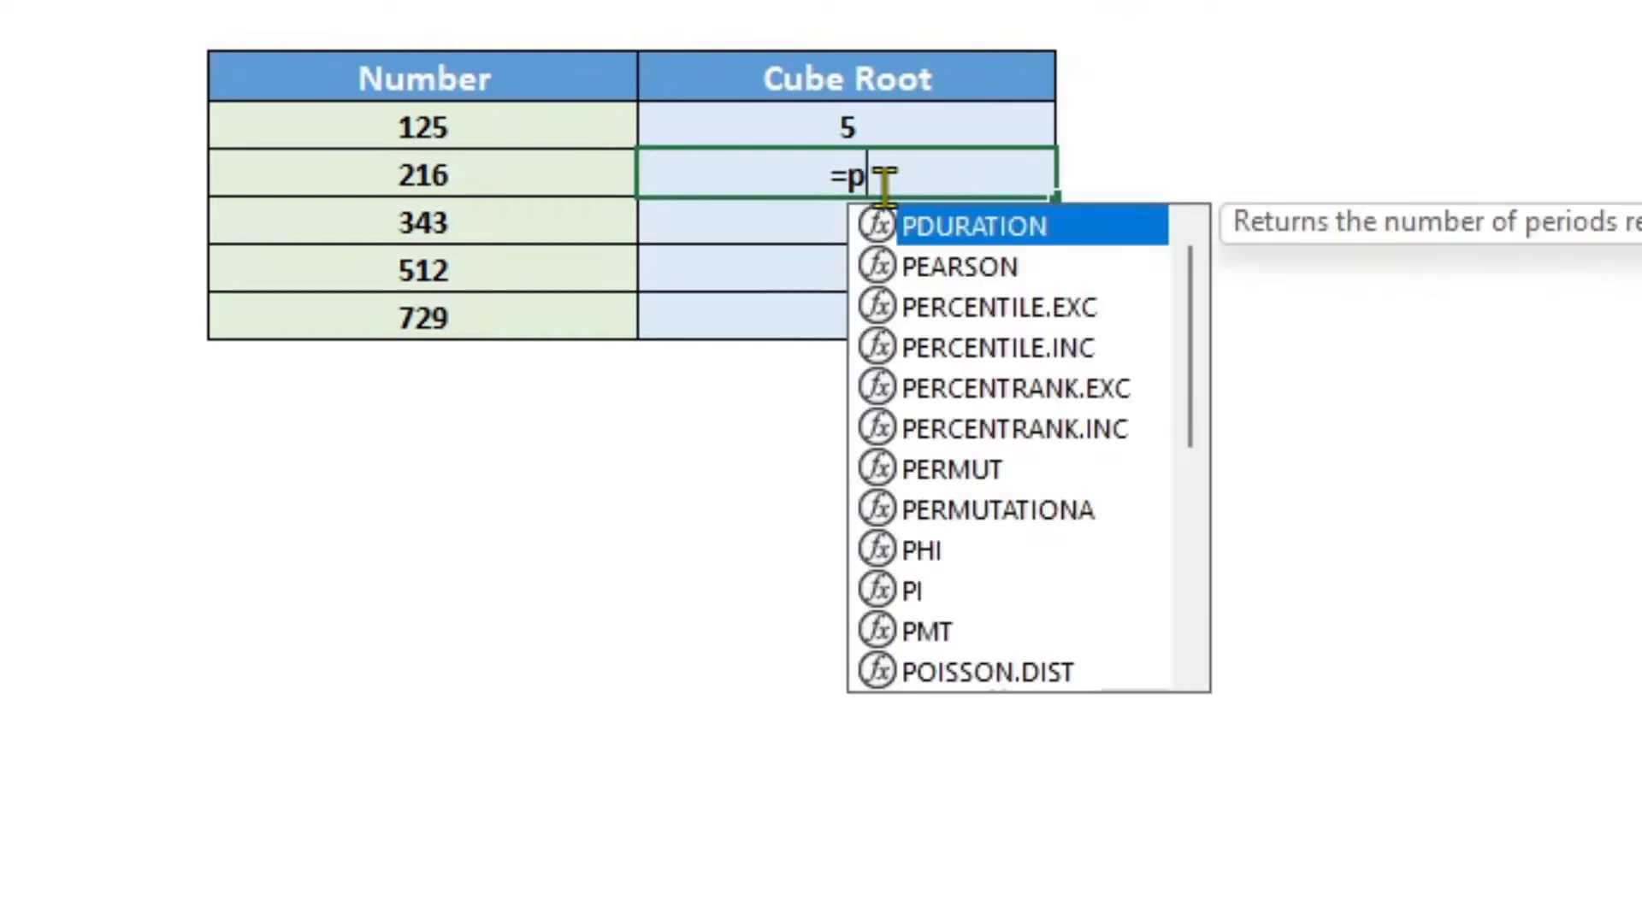
pyautogui.click(424, 174)
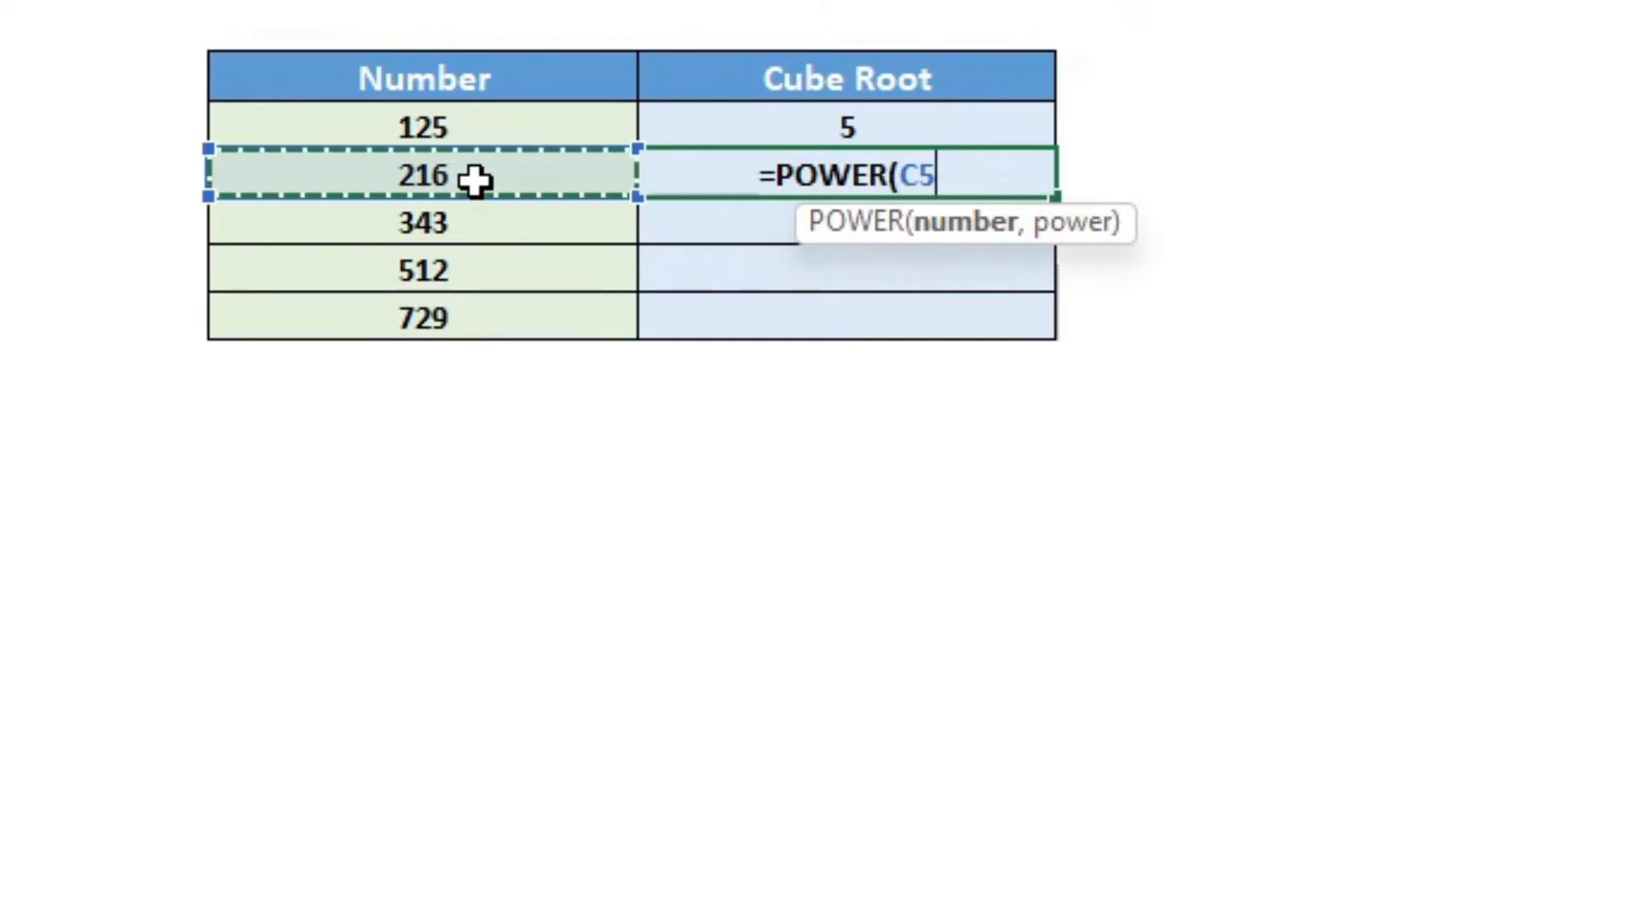
pyautogui.press('Enter')
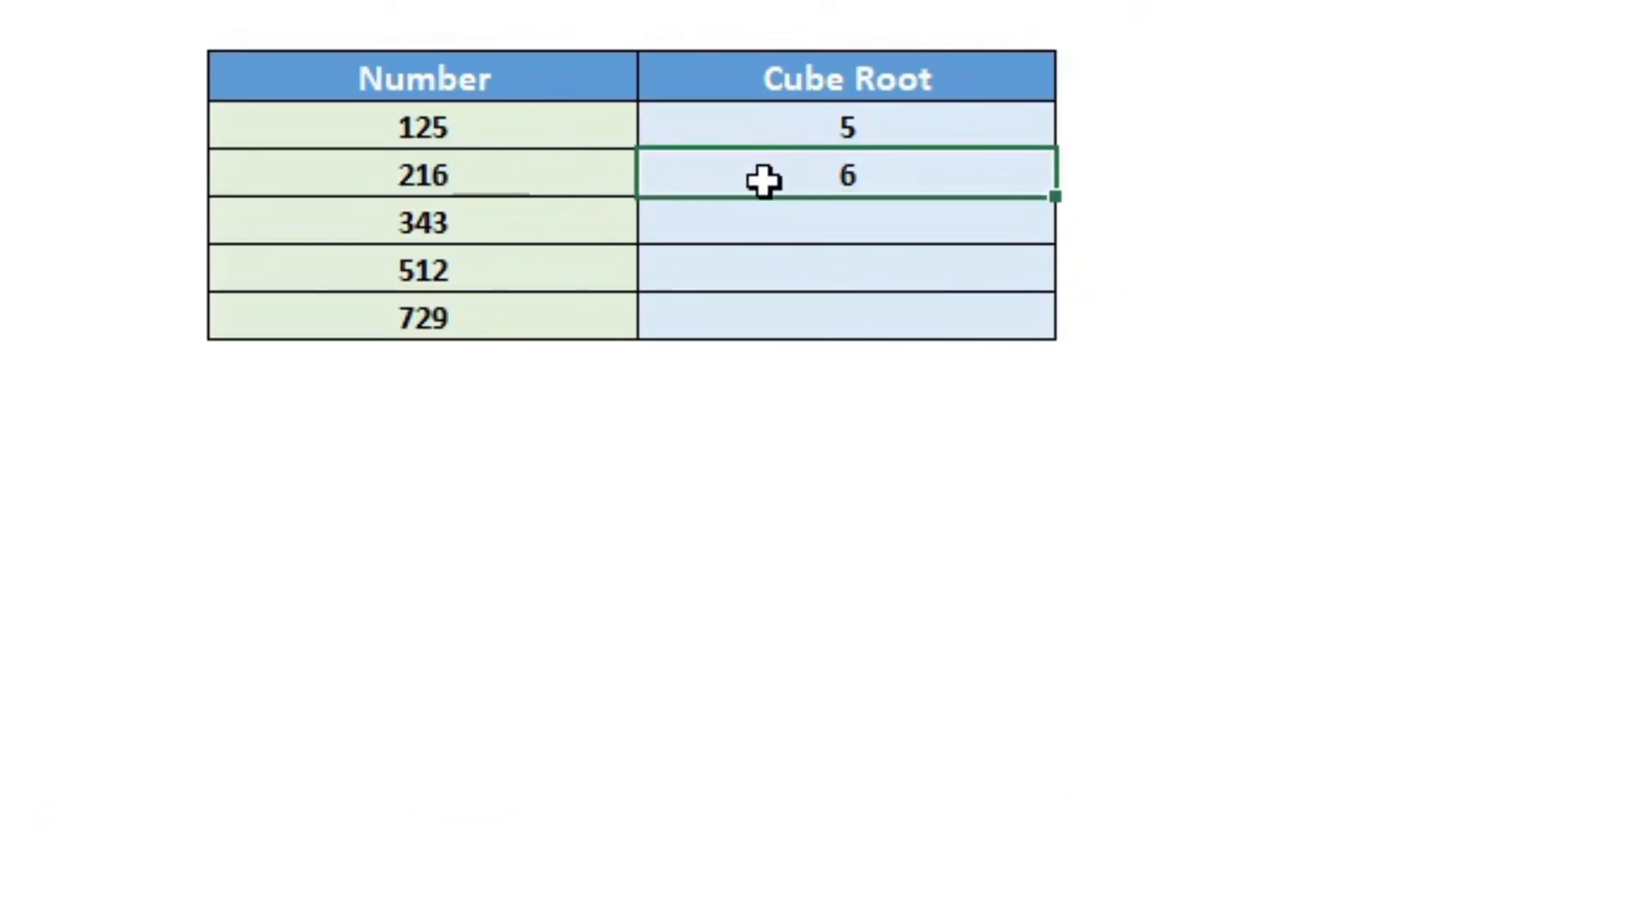
# Step: Fill the 216 cube root formula down to the 729 row, giving 7, 8, 9
pyautogui.moveTo(1052, 197); pyautogui.dragTo(1052, 318)
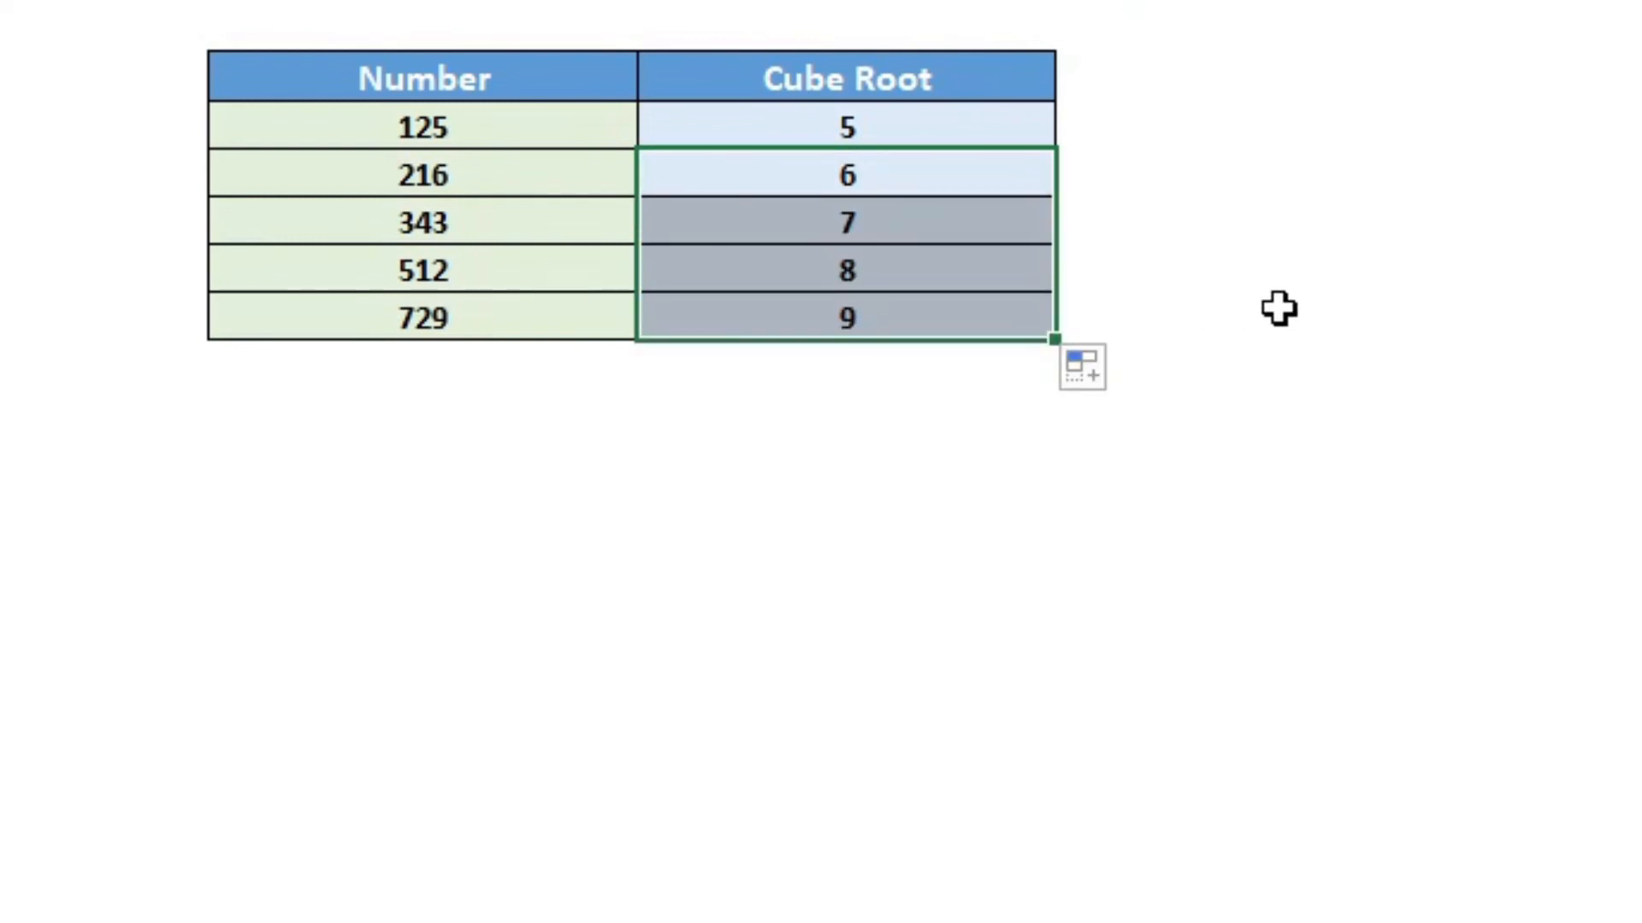